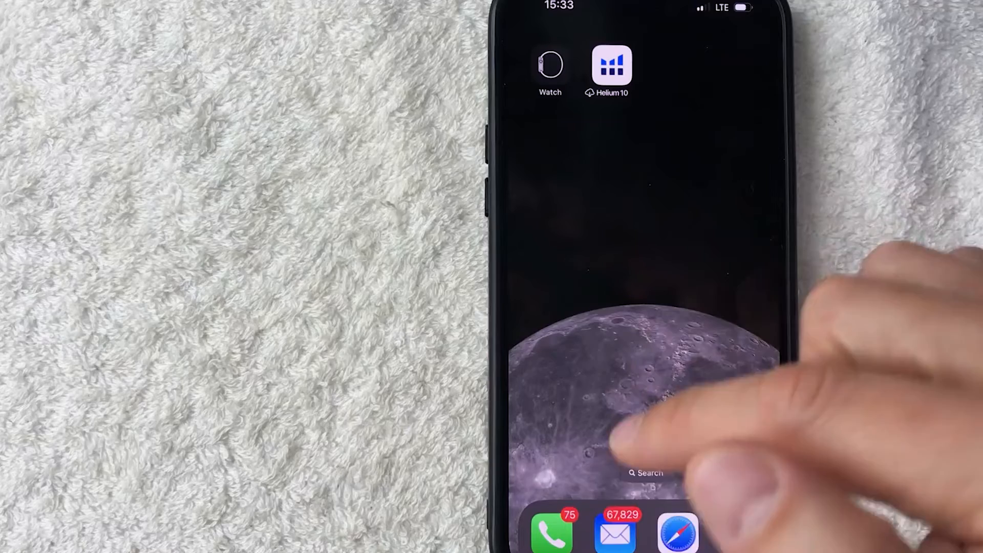
# Step: Launch the Phone app from the dock to reach the Voicemail list
pyautogui.click(550, 533)
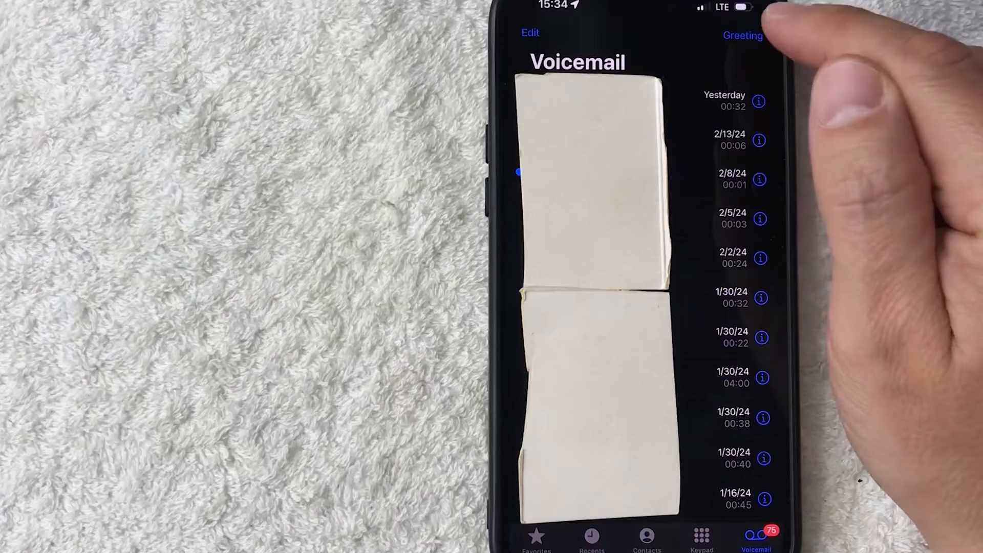
# Step: Choose a Custom greeting and record a short outgoing message
pyautogui.click(743, 36)
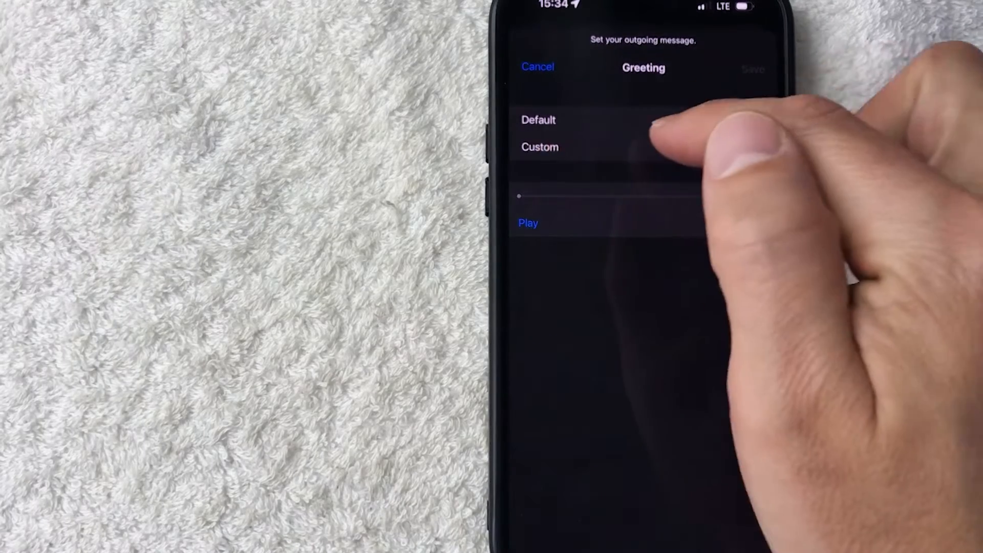
pyautogui.click(539, 147)
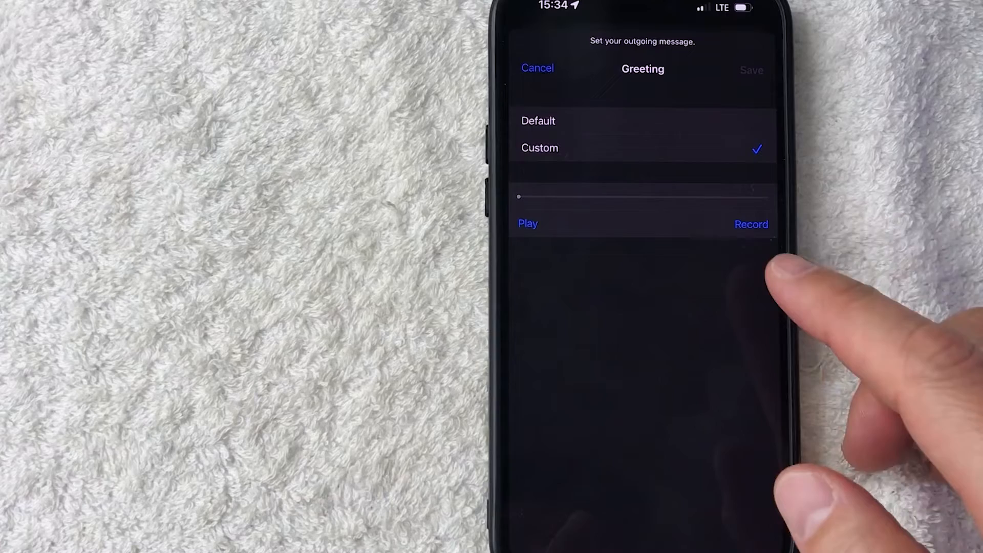
pyautogui.click(751, 224)
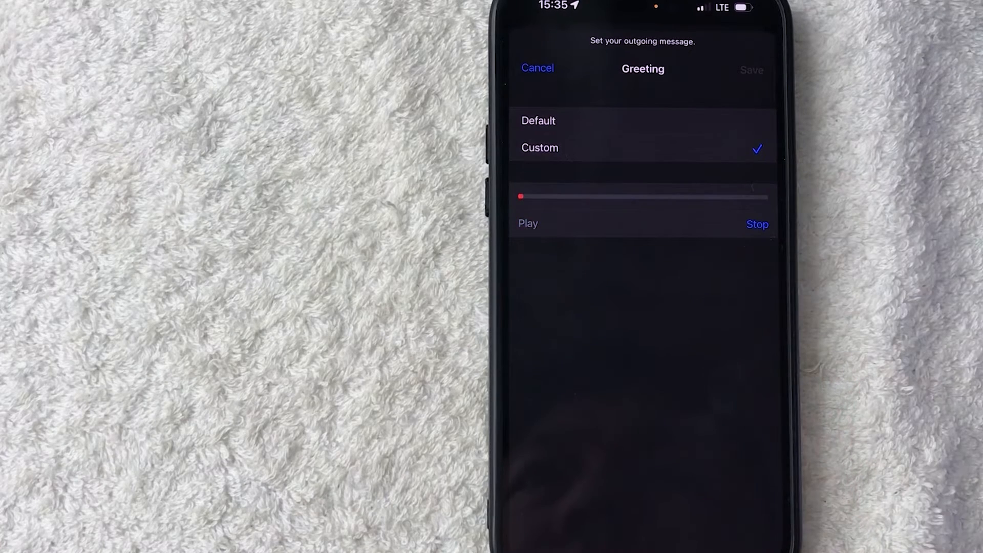
pyautogui.click(757, 224)
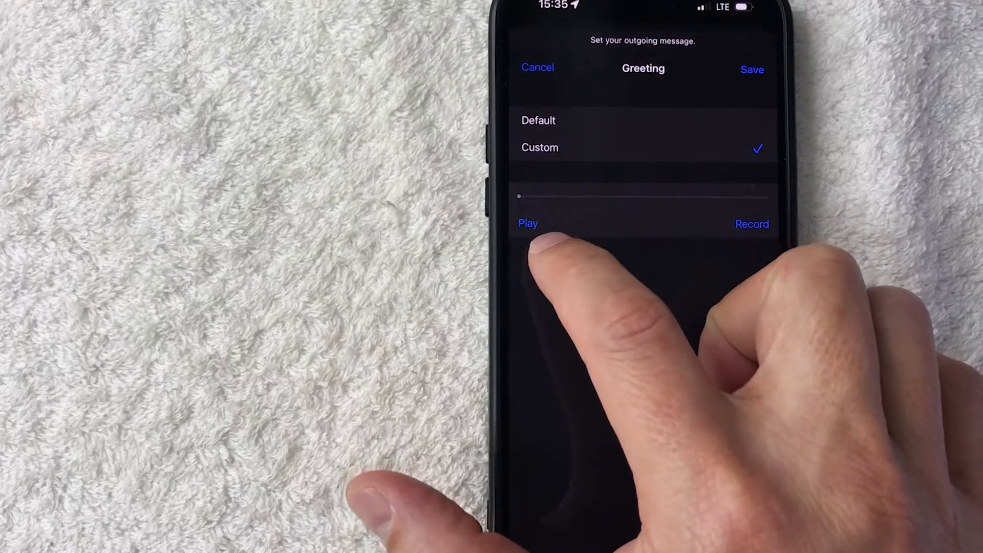
# Step: Play back the custom greeting and save it as the voicemail greeting
pyautogui.click(528, 223)
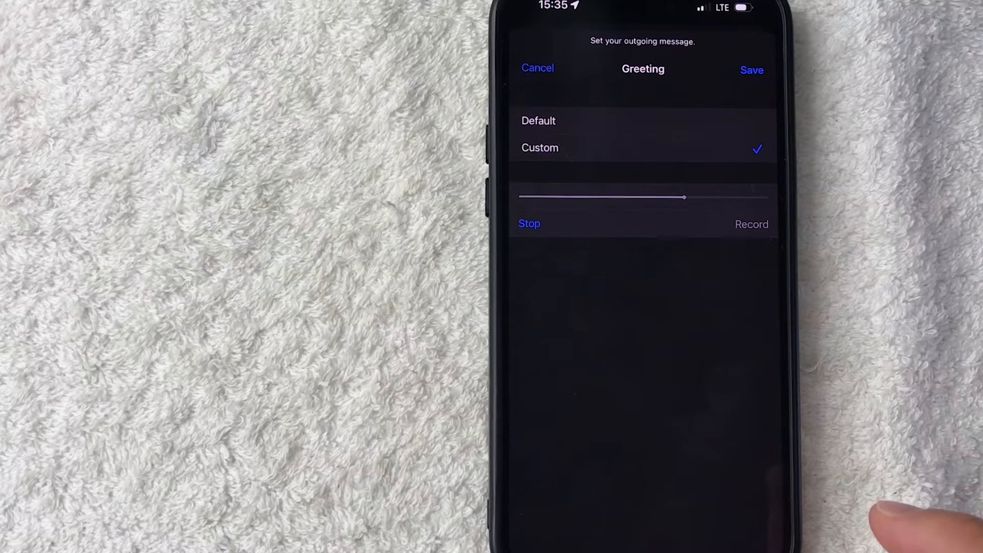
pyautogui.click(529, 224)
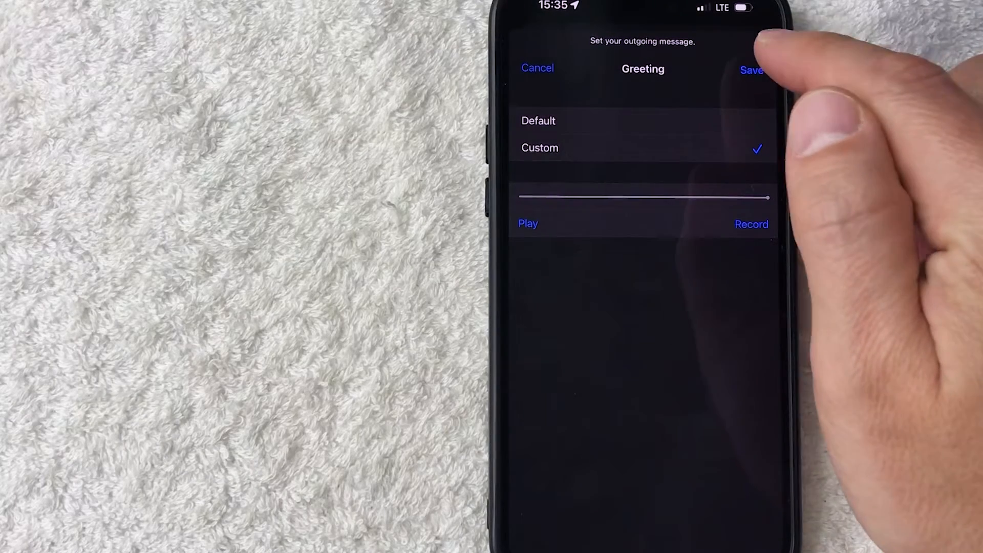
pyautogui.click(752, 70)
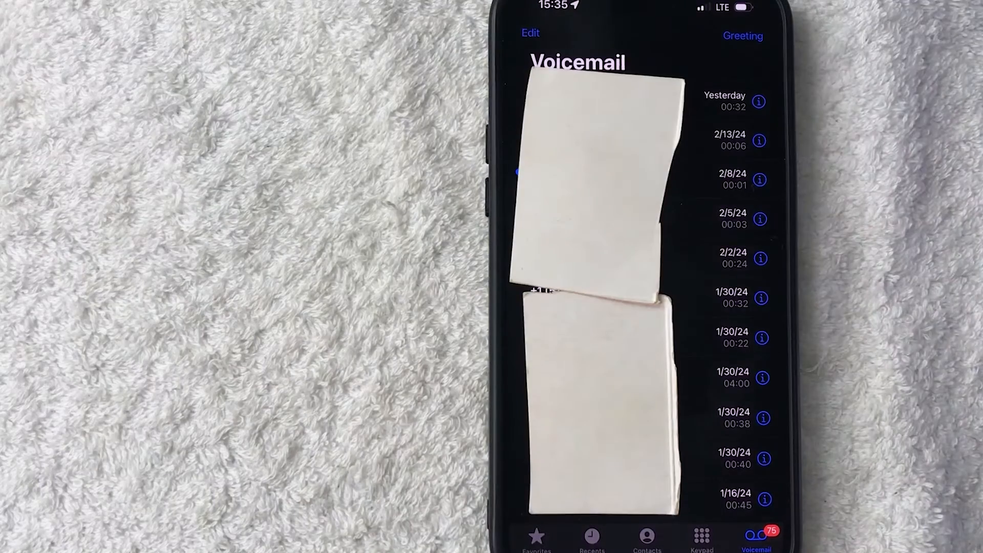